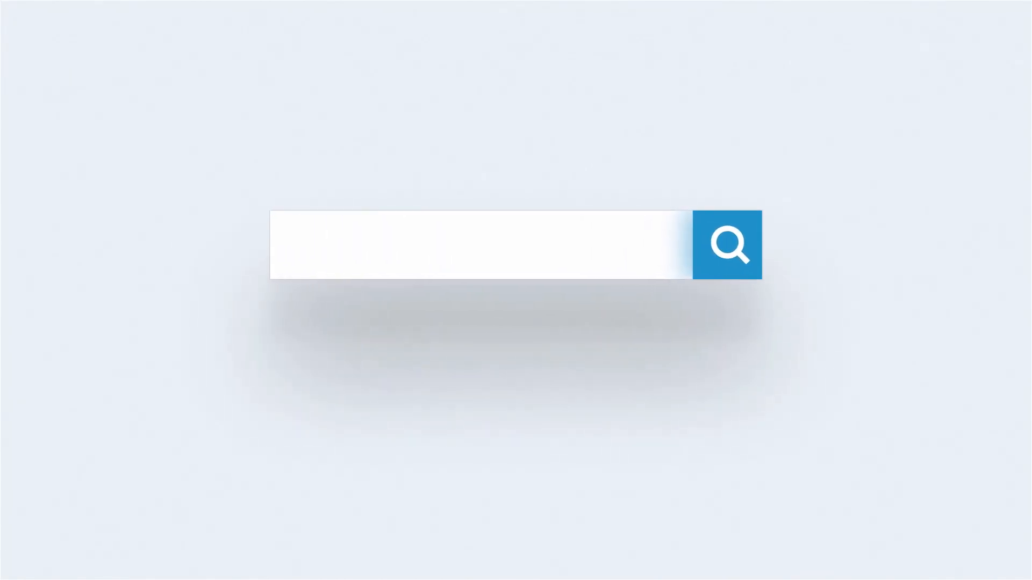
{"action": "type", "text": "Best Cleaning Service Company in United States"}
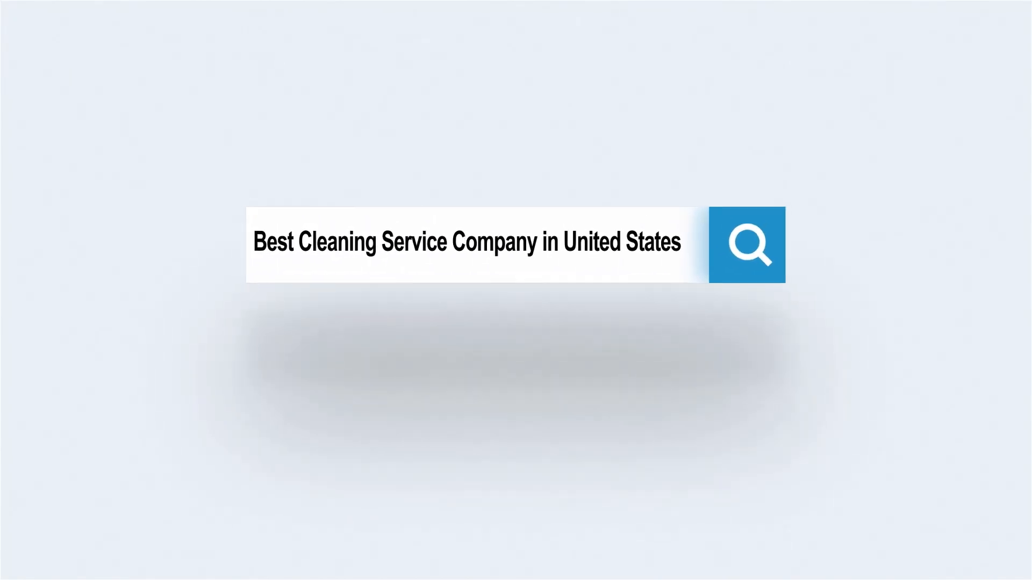